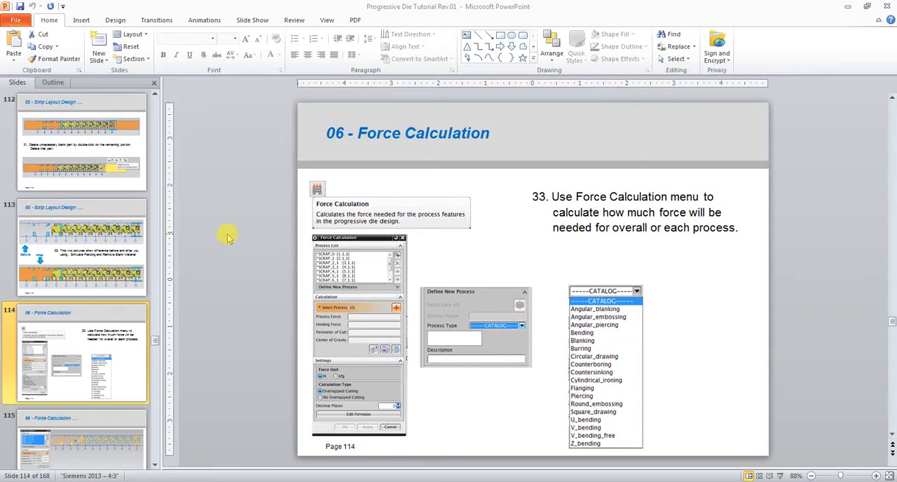
pyautogui.moveTo(234, 284)
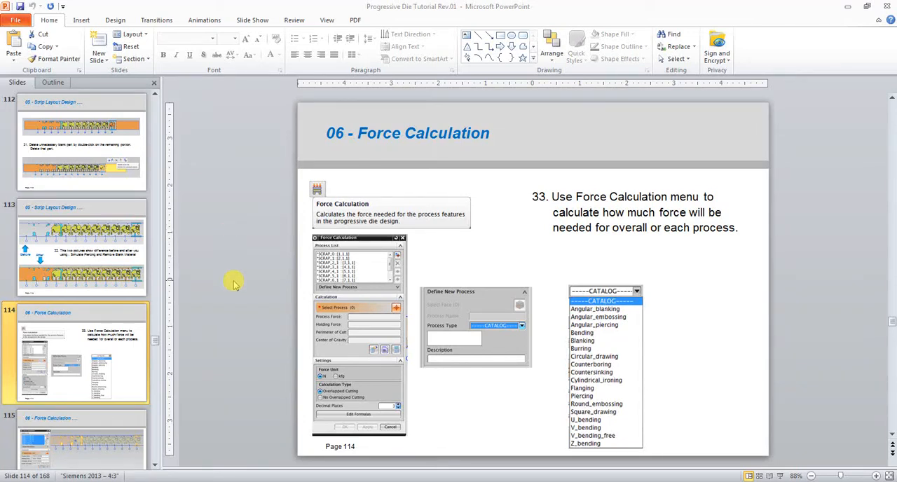
pyautogui.moveTo(233, 267)
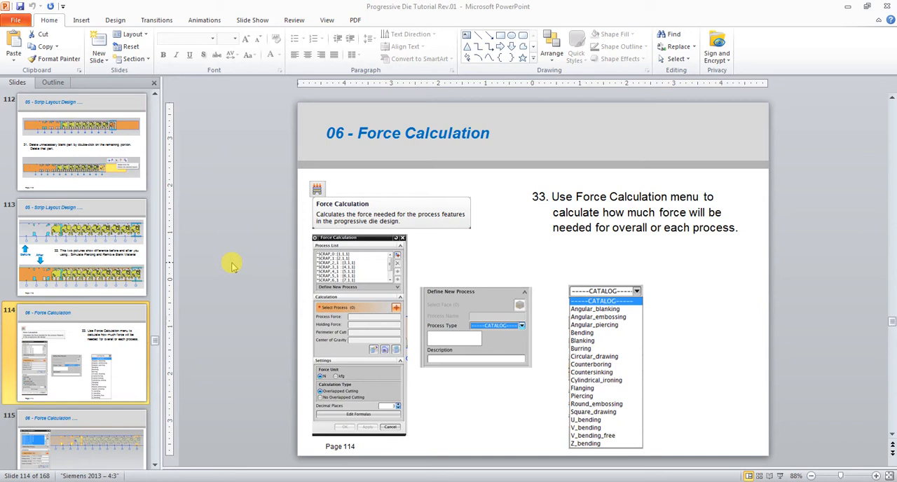
pyautogui.moveTo(265, 459)
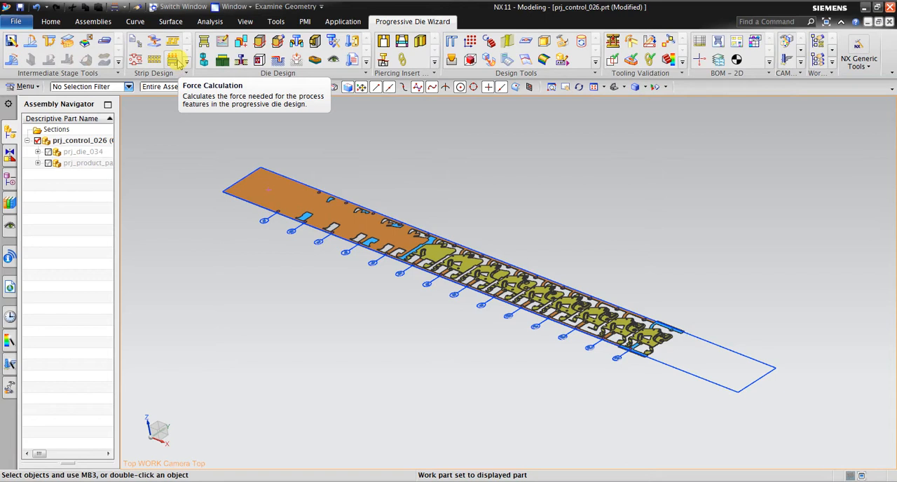
pyautogui.moveTo(154, 59)
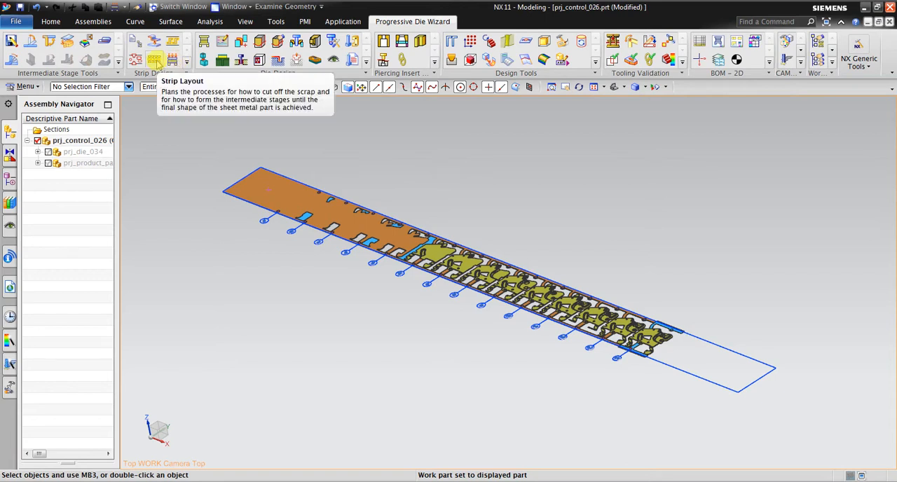
# Review the tutorial slide on calculating force, then return to the NX strip model.
pyautogui.press('alt+tab')
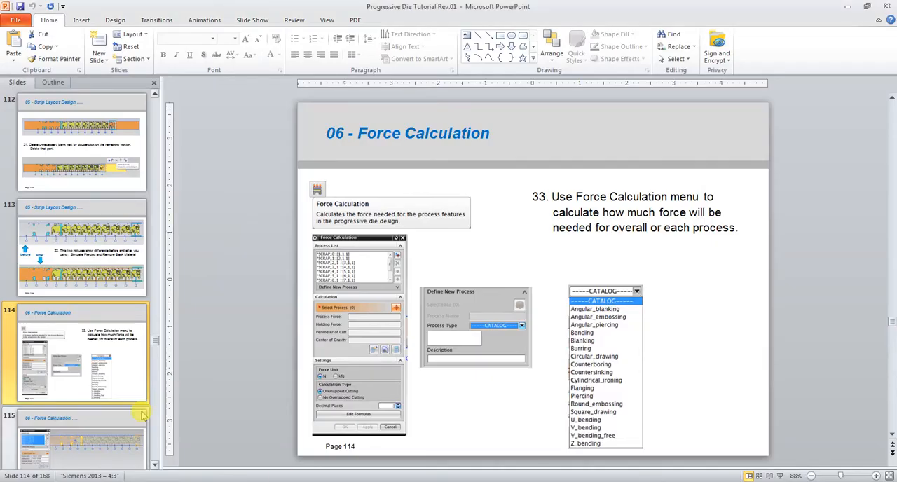
pyautogui.click(81, 248)
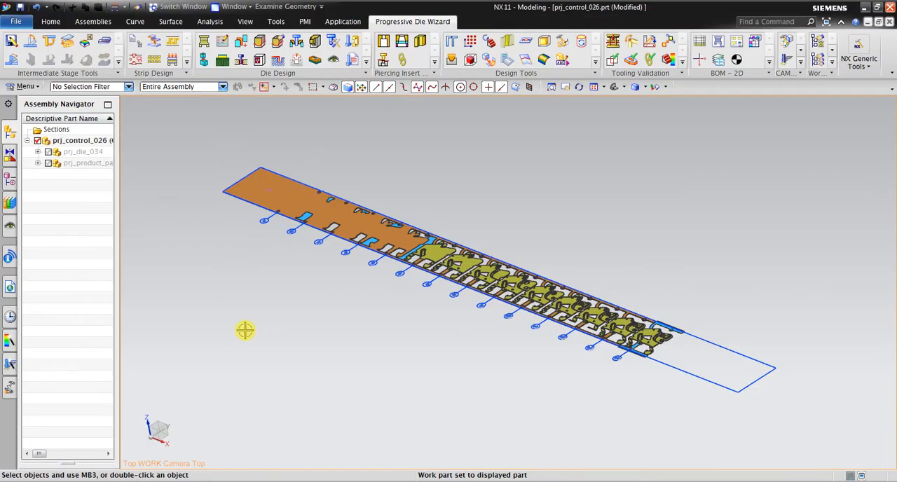
pyautogui.moveTo(176, 60)
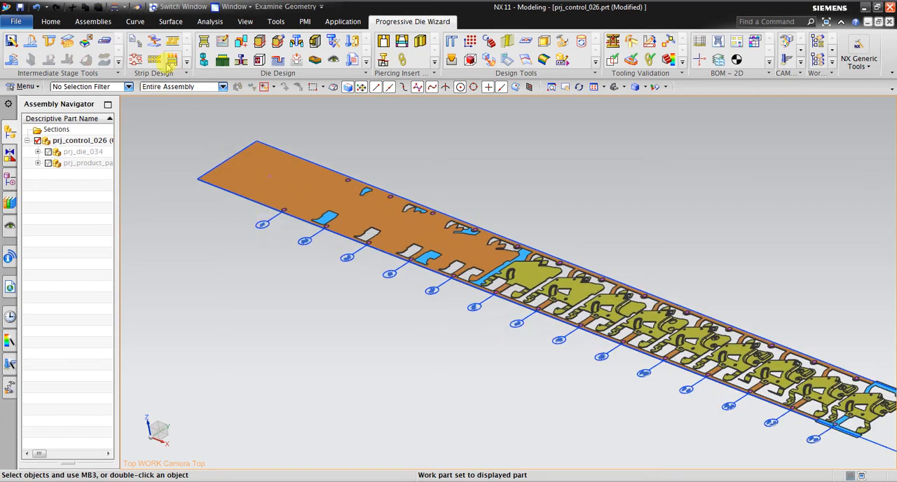
pyautogui.moveTo(172, 60)
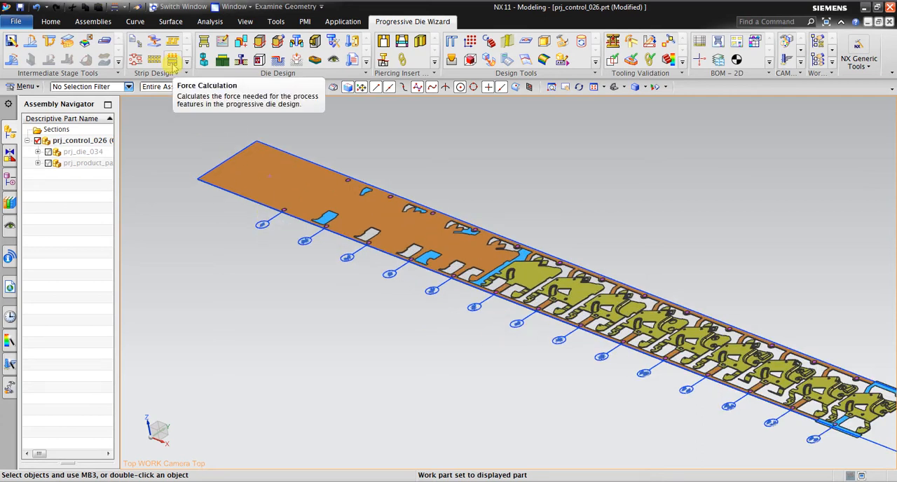
pyautogui.moveTo(178, 149)
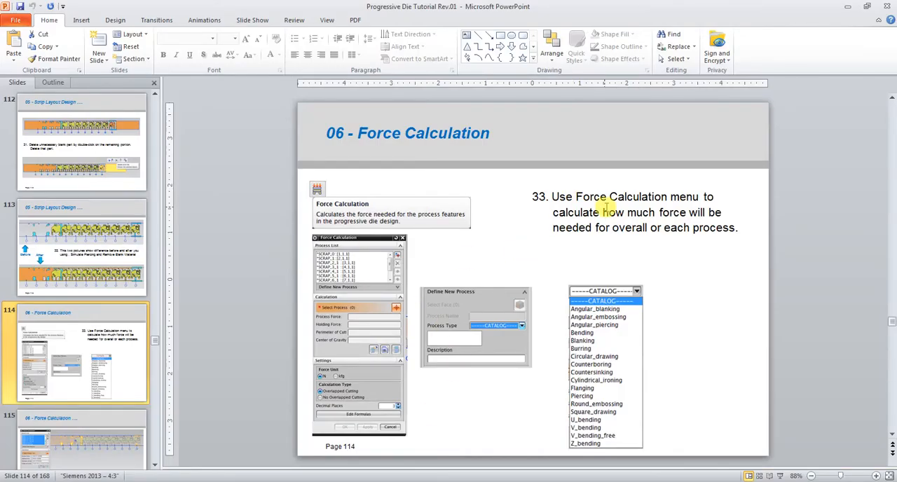
pyautogui.moveTo(663, 239)
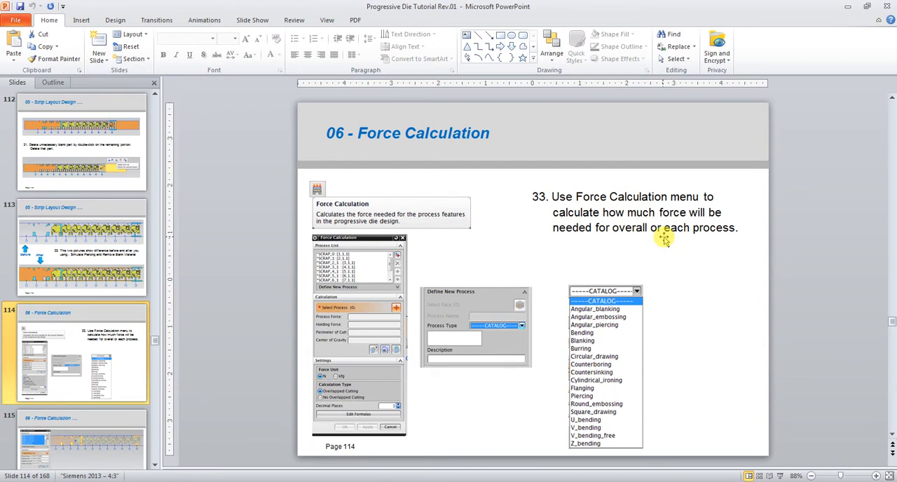
pyautogui.doubleClick(605, 212)
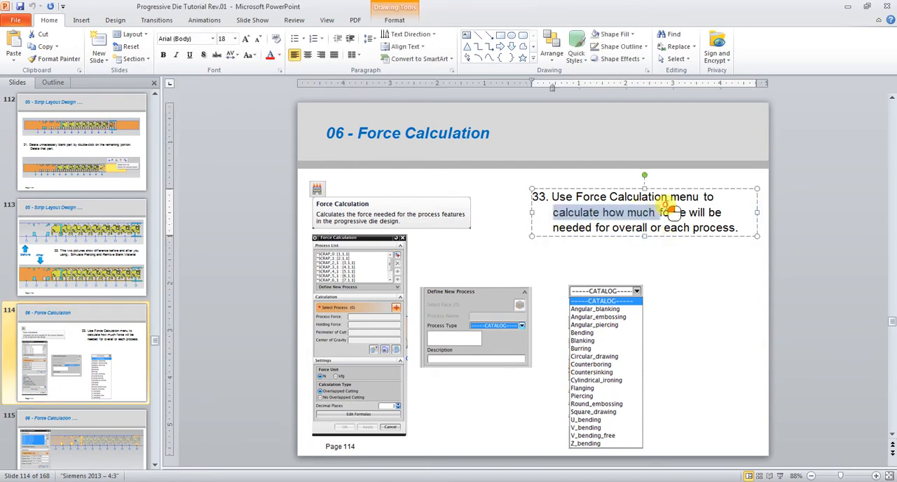
pyautogui.click(692, 298)
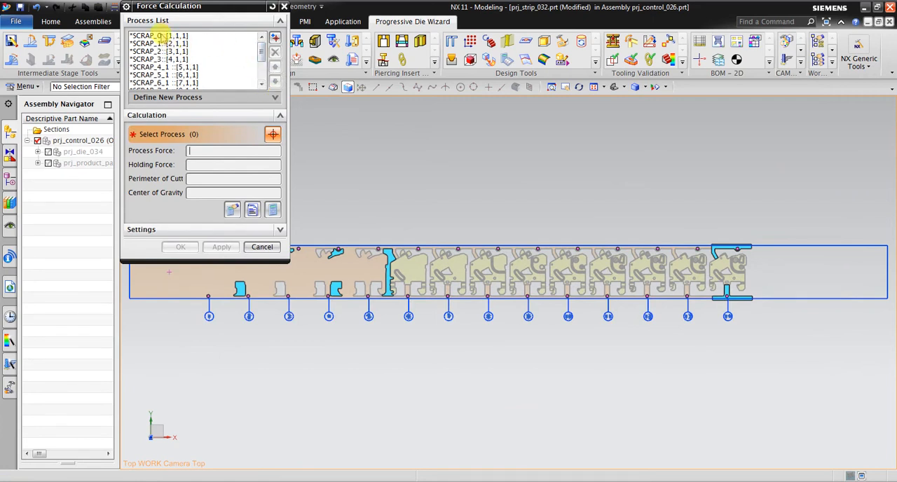
# In Force Calculation, select Round_embossin11, showing its 48664.700 N process force.
pyautogui.click(160, 59)
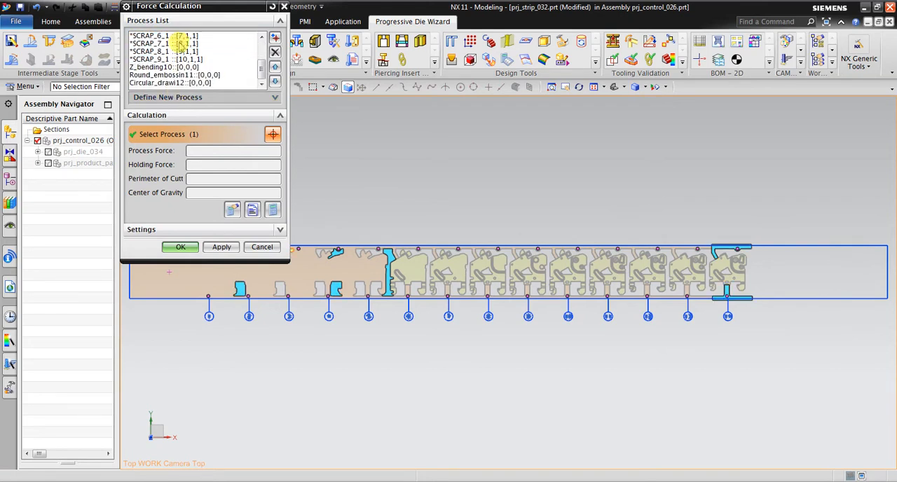
pyautogui.click(174, 75)
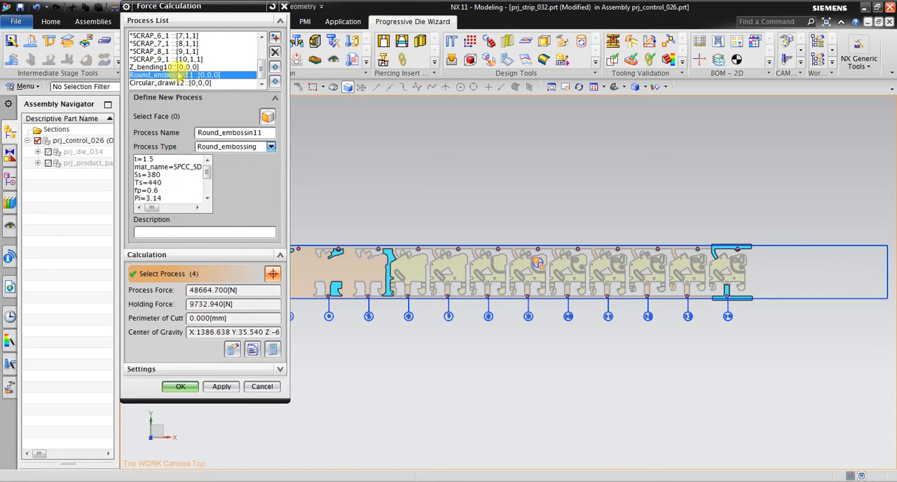
pyautogui.click(169, 83)
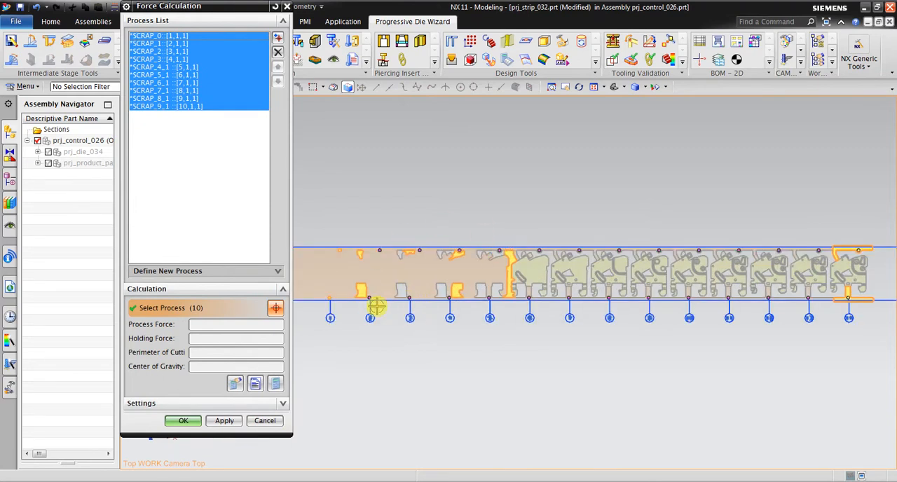
pyautogui.moveTo(340, 350)
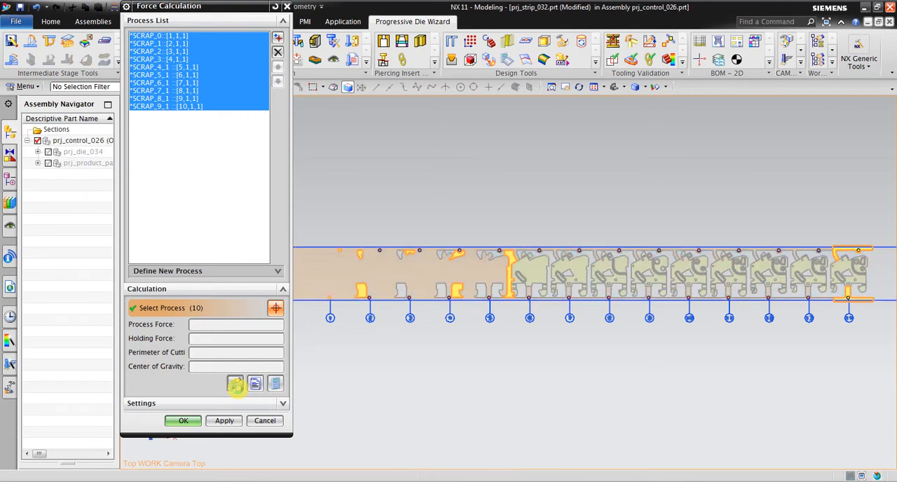
# Calculate forces for SCRAP_0–SCRAP_9 and show SCRAP_7_1 at 13292.715 kgf.
pyautogui.click(237, 384)
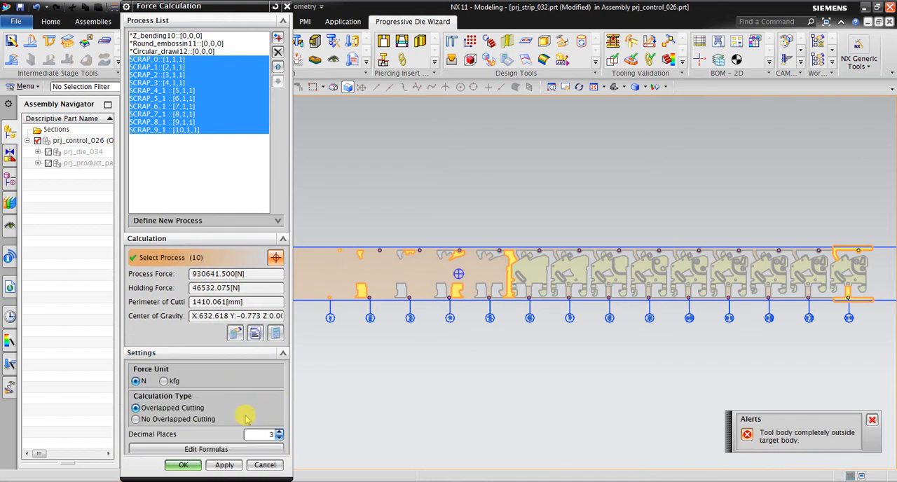
pyautogui.click(164, 373)
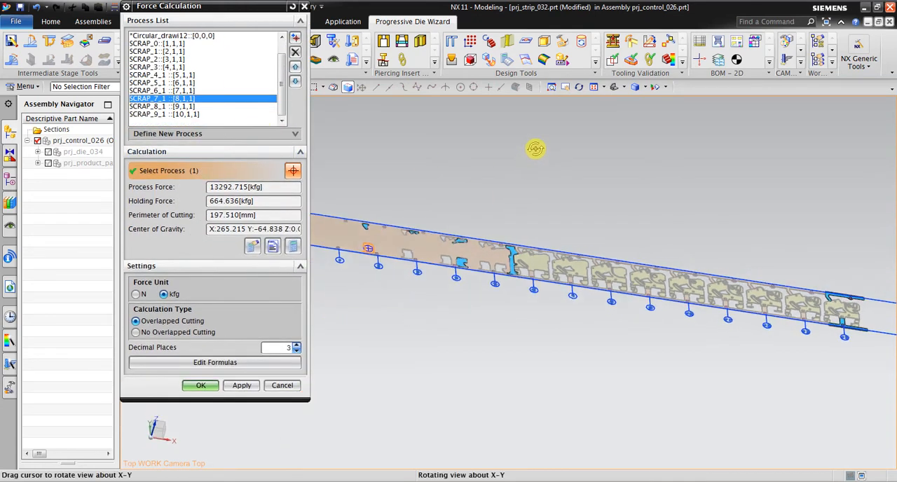
# Orbit the strip to an angled view of its formed parts.
pyautogui.moveTo(536, 149); pyautogui.dragTo(641, 209)
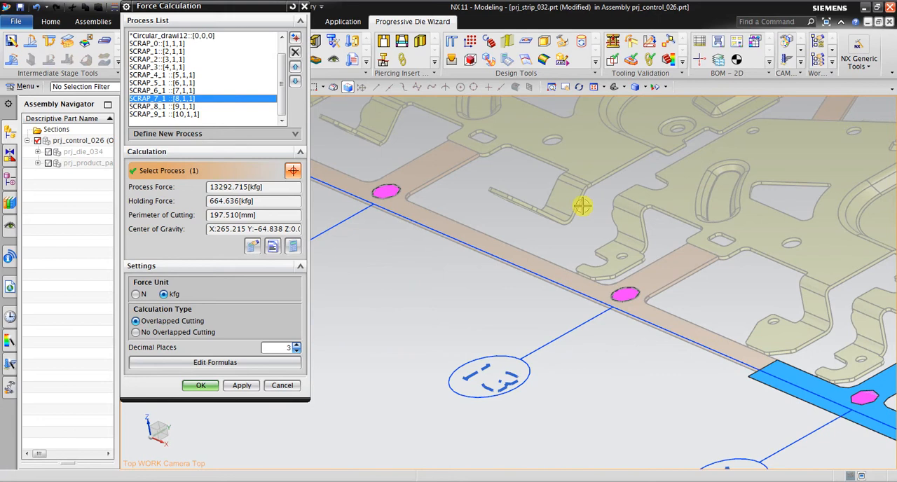
pyautogui.click(165, 114)
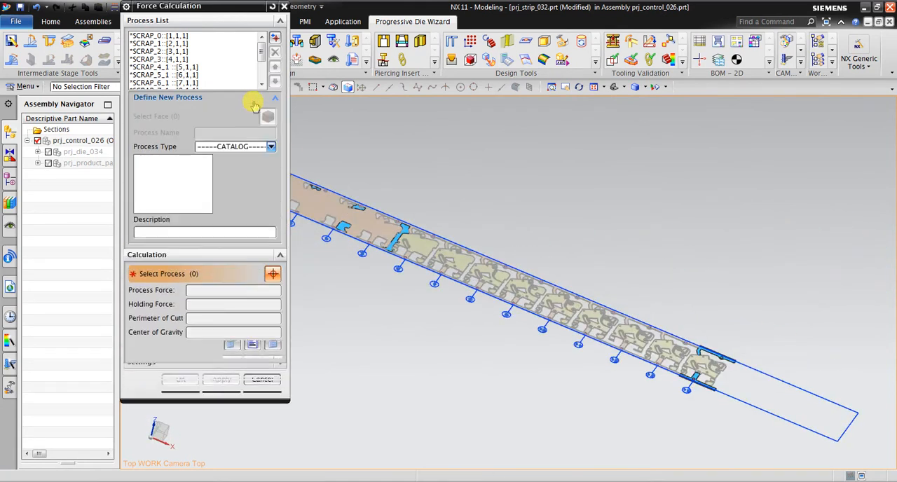
# Start a new Z_bending process and pick the eight bent tab faces.
pyautogui.click(275, 97)
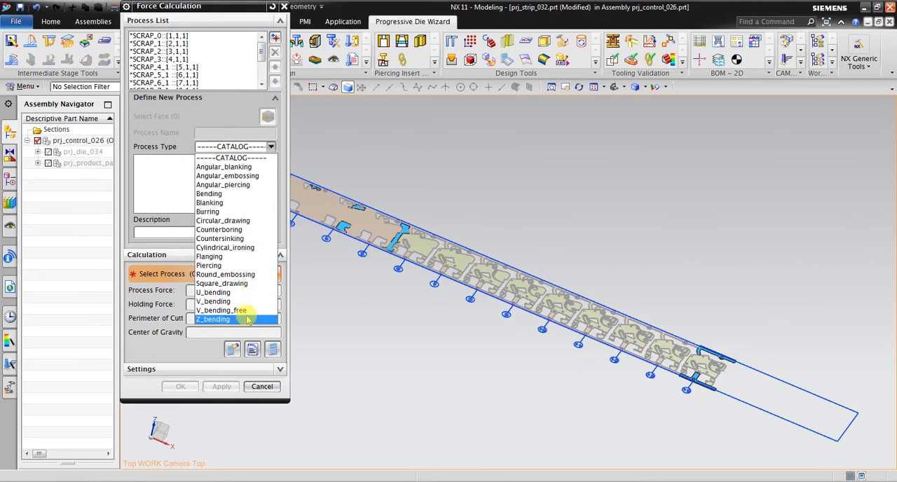
pyautogui.click(213, 319)
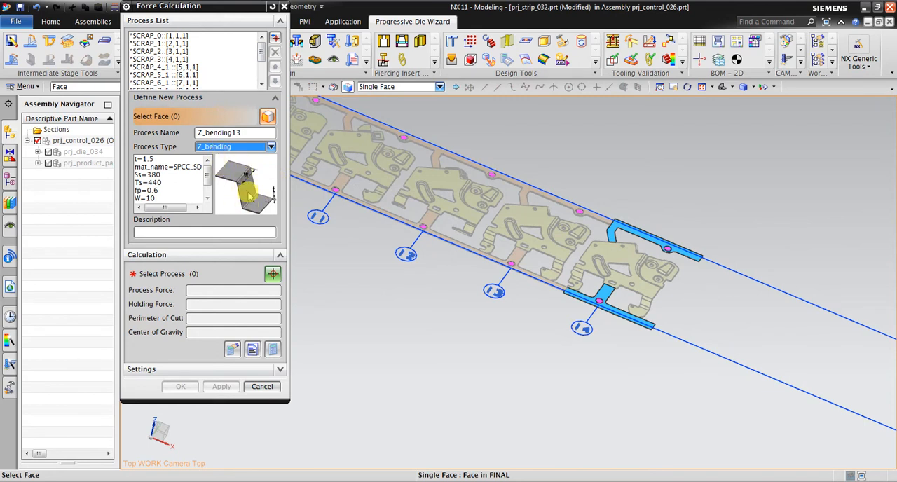
pyautogui.moveTo(491, 210); pyautogui.dragTo(539, 266)
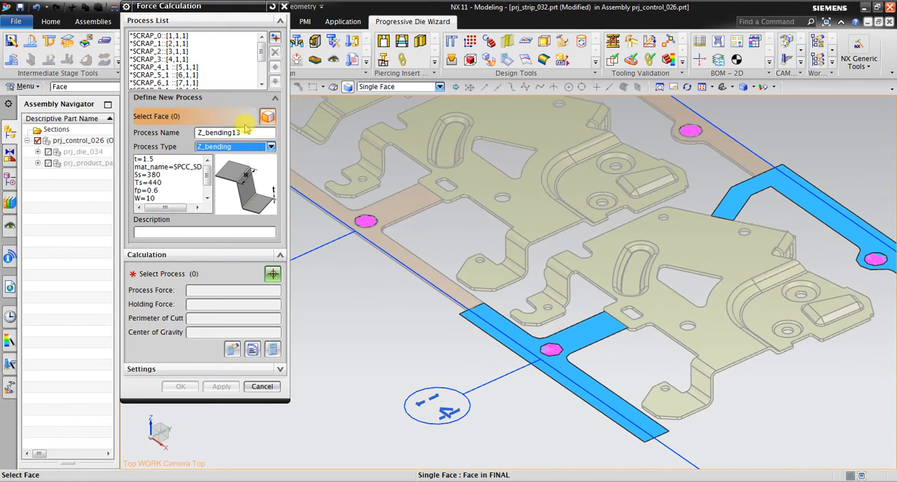
pyautogui.click(526, 225)
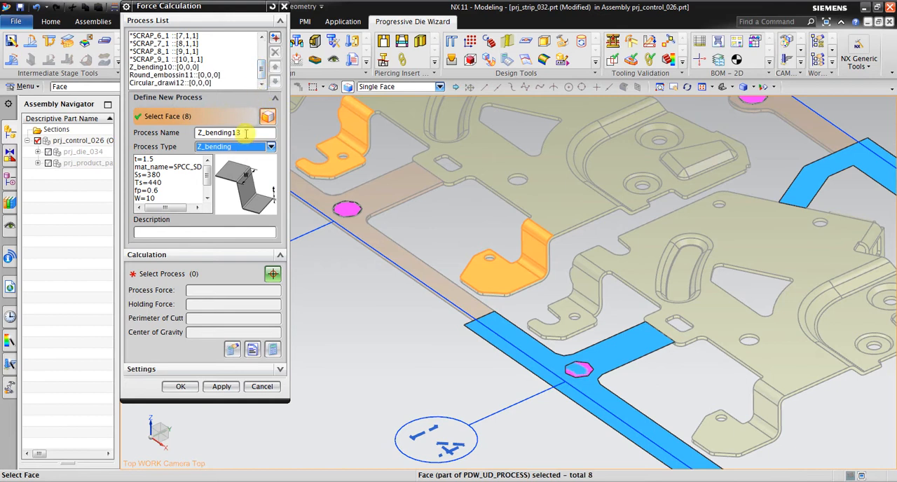
# Name it 'Z Bending Pos 13', add it to the list, and calculate its forces.
pyautogui.write('Z')
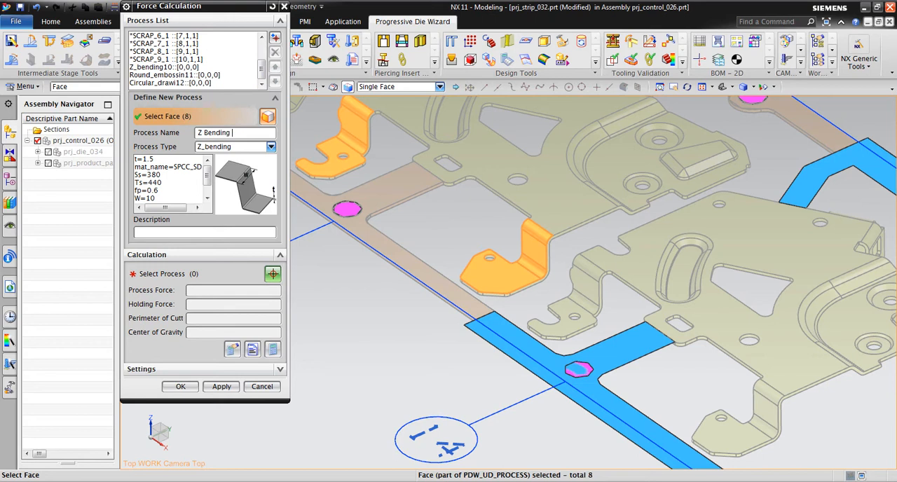
pyautogui.write('Pos 1')
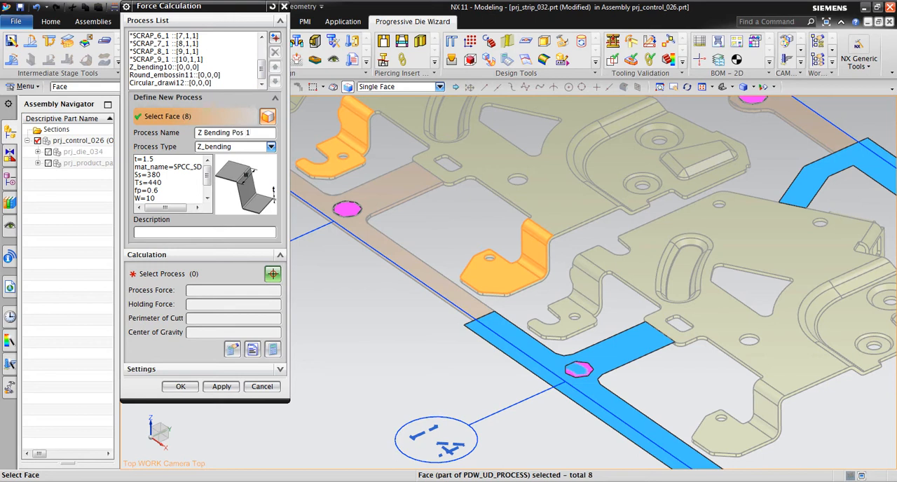
pyautogui.write('3')
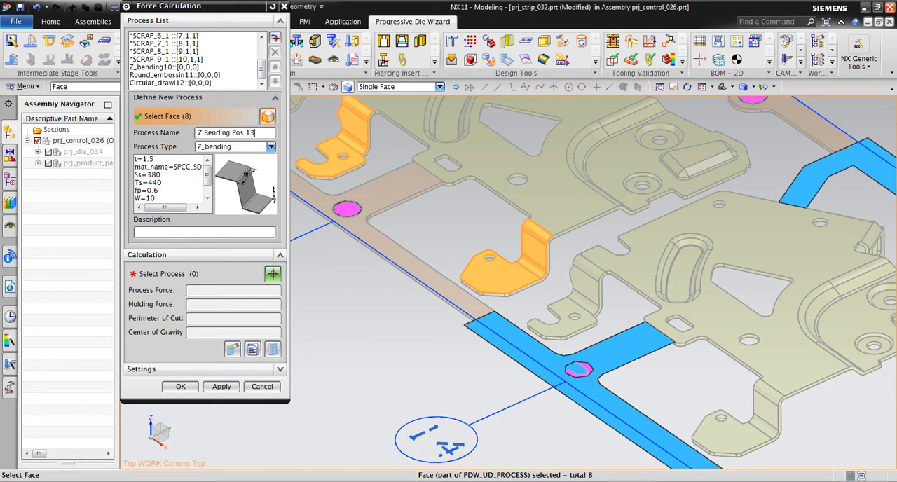
pyautogui.click(273, 273)
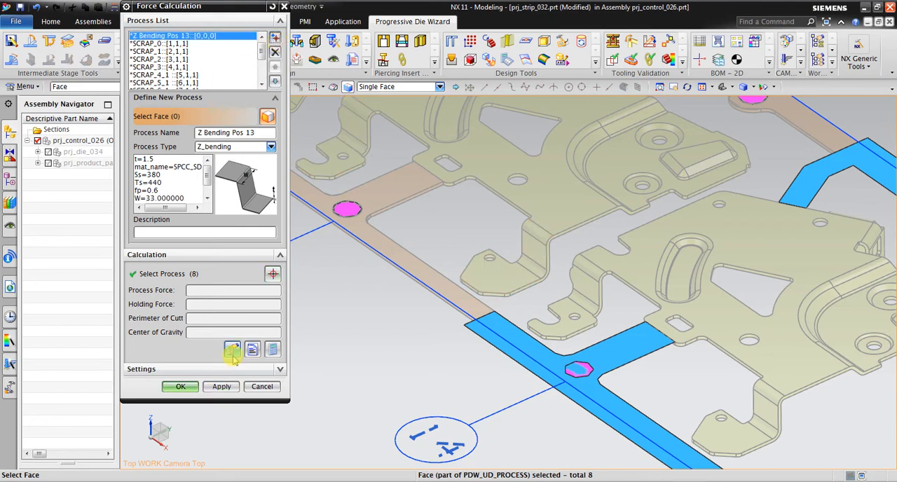
pyautogui.click(232, 349)
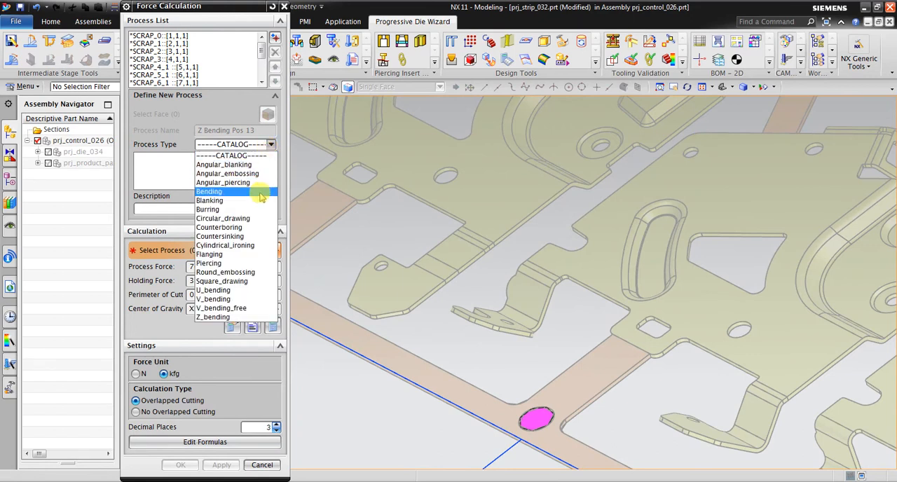
# Define a V_bending process named 'V_bending Pos 12' on the eight V-bent flanges.
pyautogui.click(213, 300)
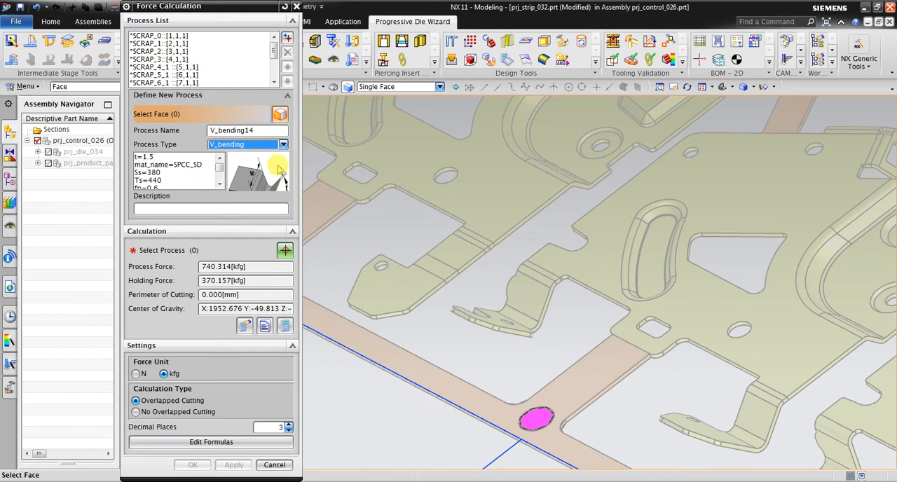
pyautogui.moveTo(247, 212)
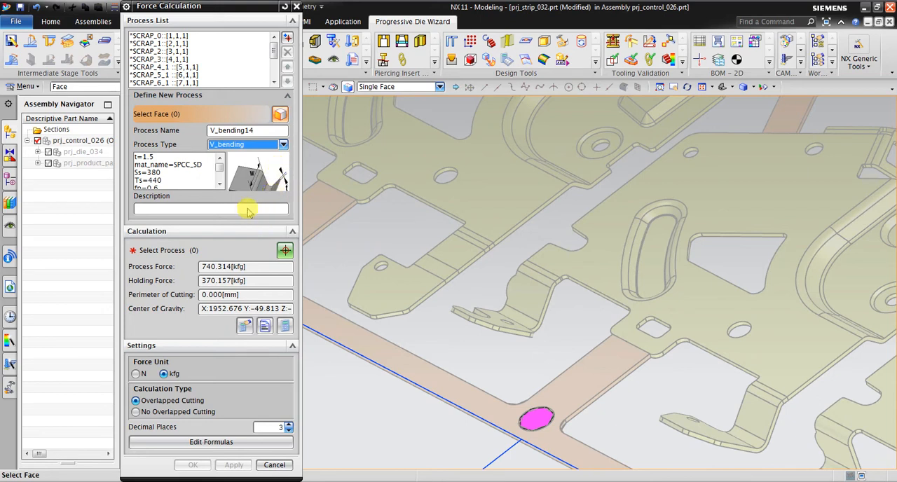
pyautogui.moveTo(294, 235)
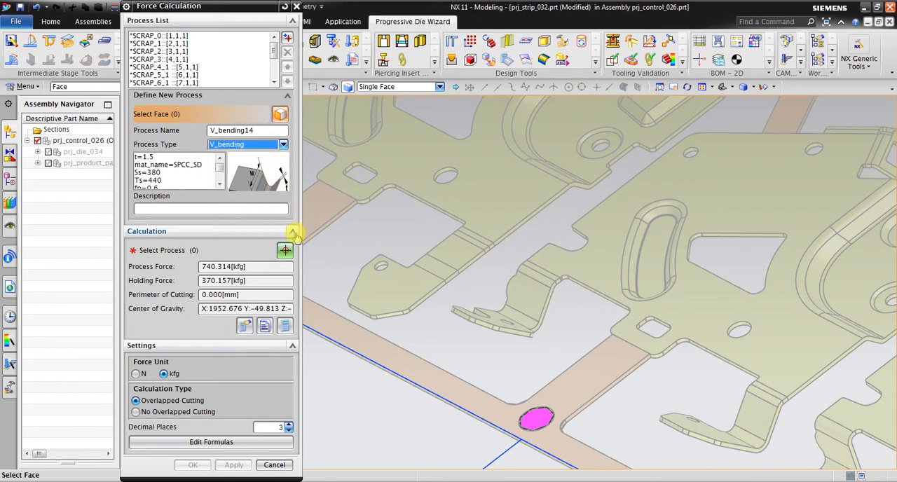
pyautogui.click(292, 231)
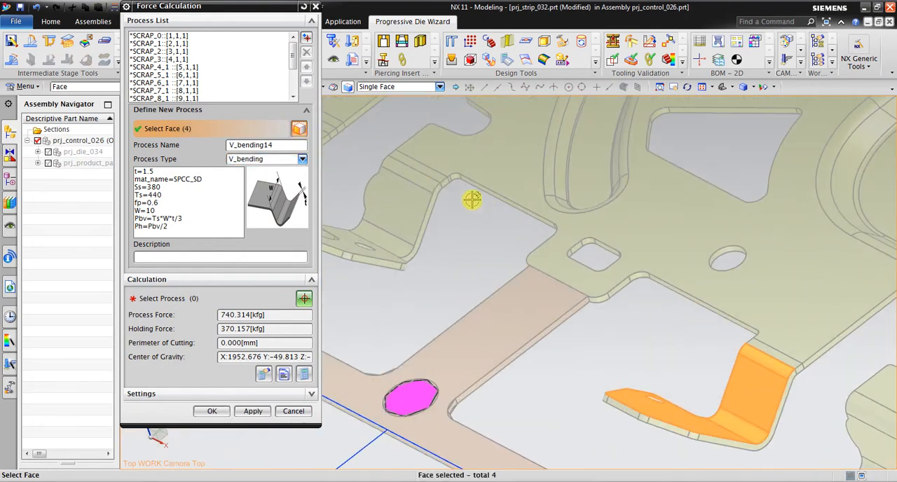
pyautogui.moveTo(473, 199); pyautogui.dragTo(542, 265)
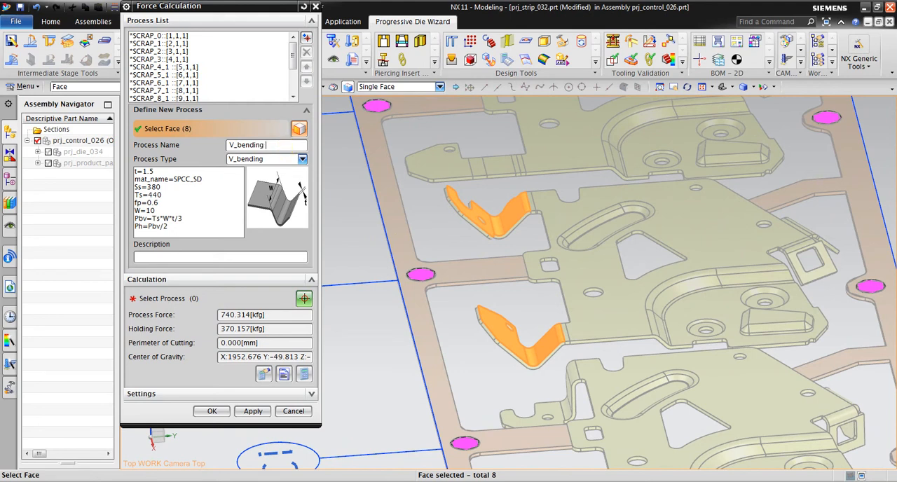
pyautogui.write('Pos 12')
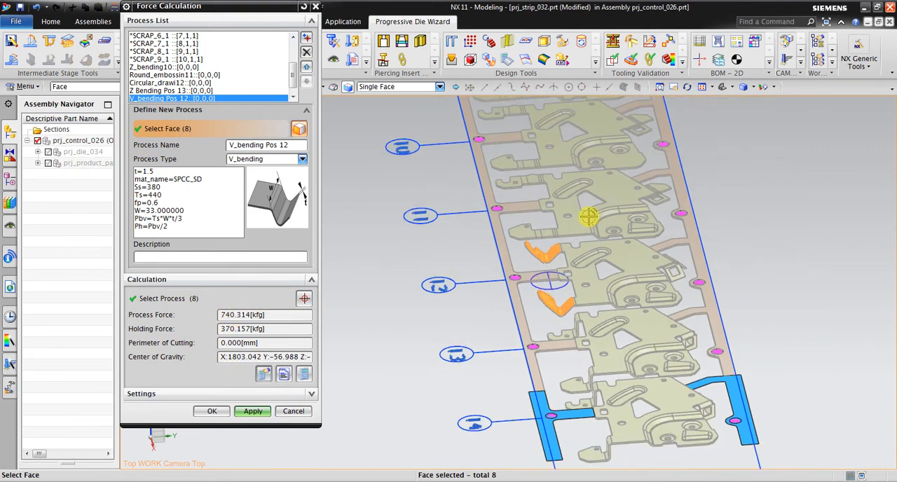
pyautogui.moveTo(589, 217); pyautogui.dragTo(638, 193)
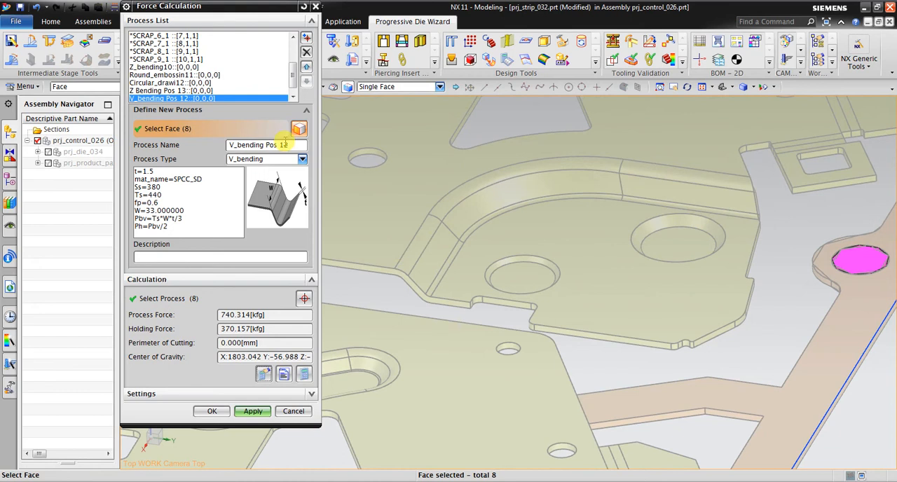
pyautogui.click(301, 158)
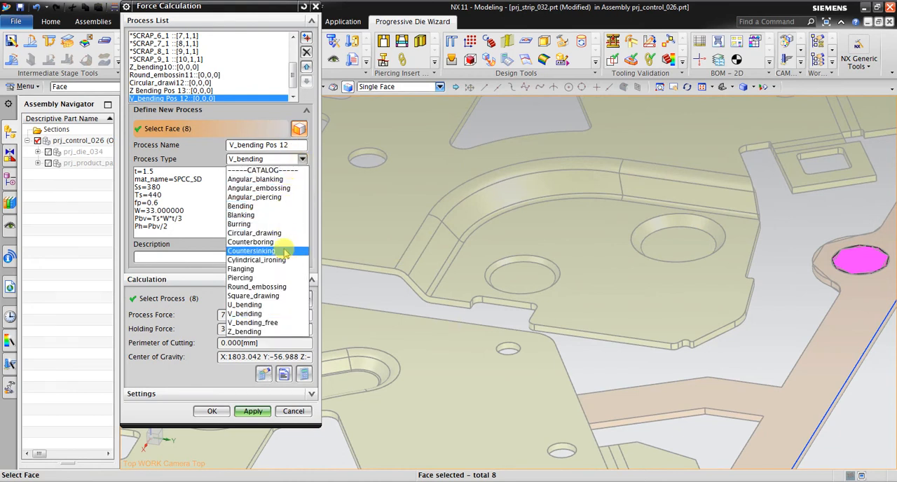
pyautogui.moveTo(284, 286)
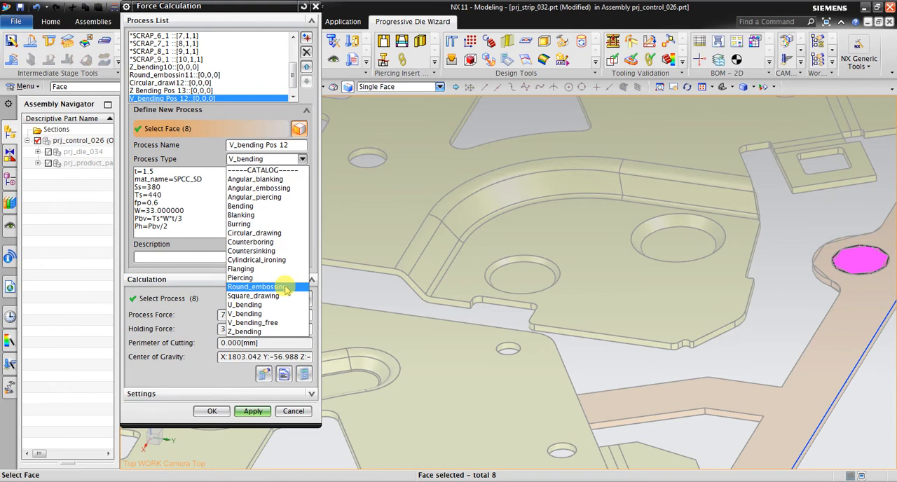
# Add Round_embossing process 'Round_embossing pos 9' on four faces, computing 4962.418 kgf.
pyautogui.click(257, 287)
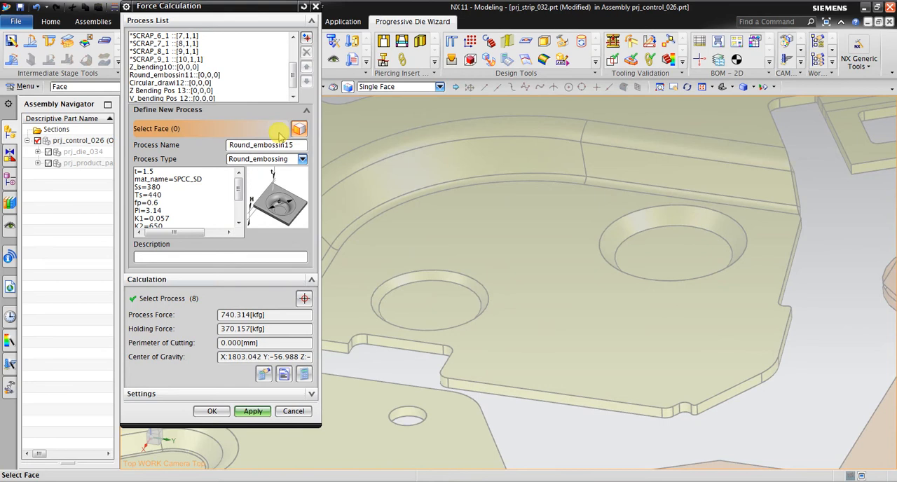
pyautogui.click(300, 128)
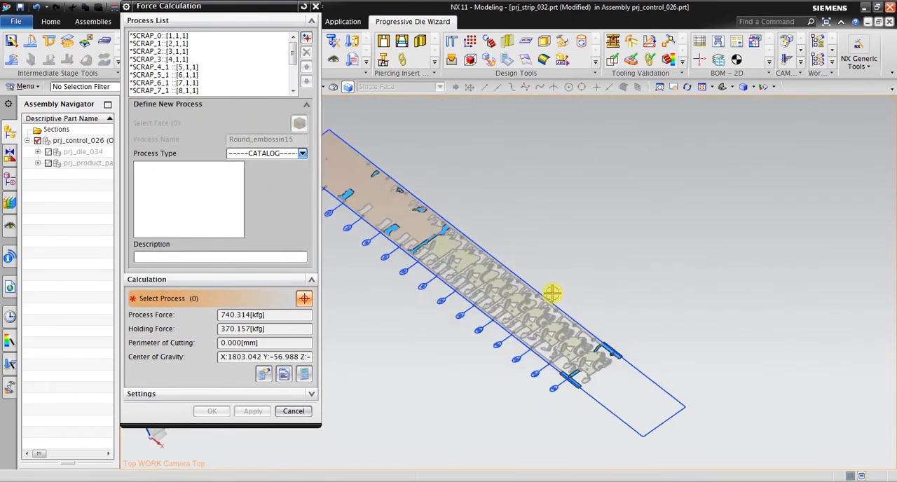
pyautogui.click(303, 153)
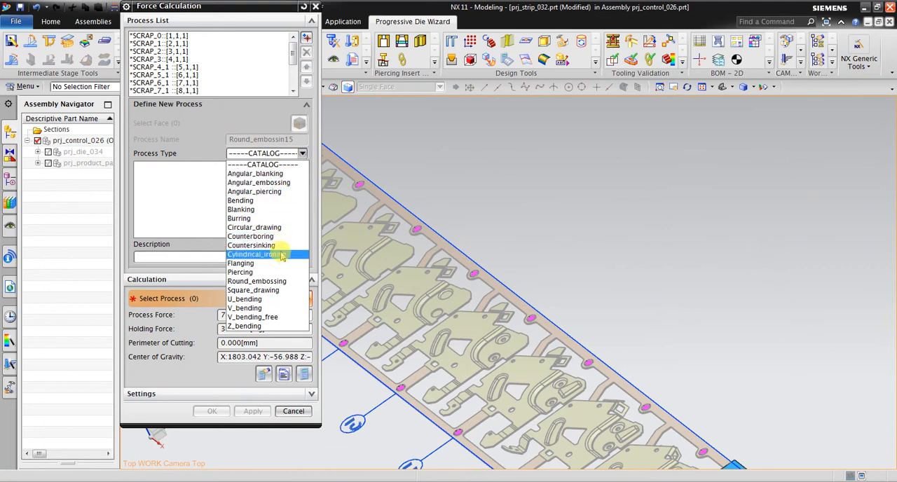
pyautogui.click(257, 281)
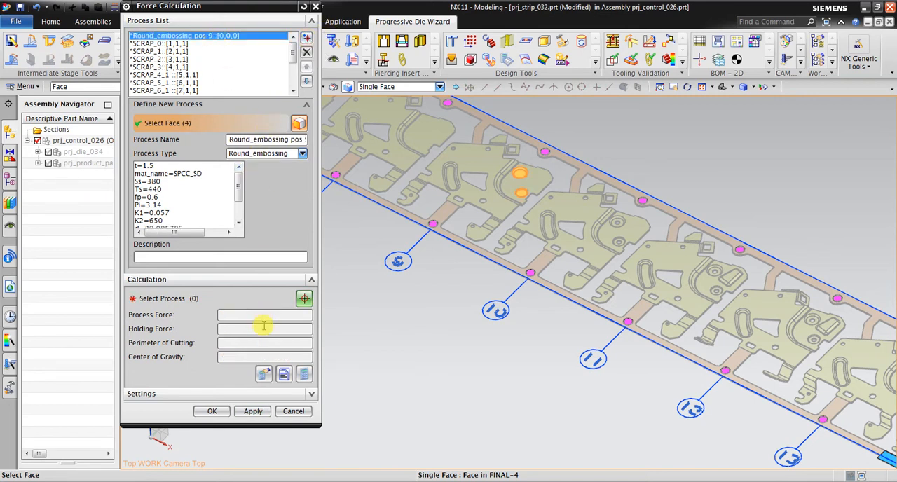
pyautogui.click(304, 299)
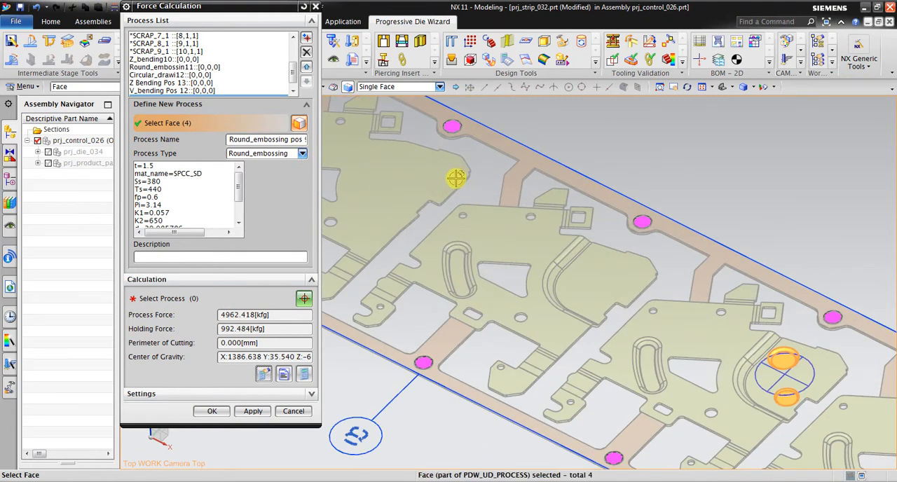
pyautogui.moveTo(568, 241)
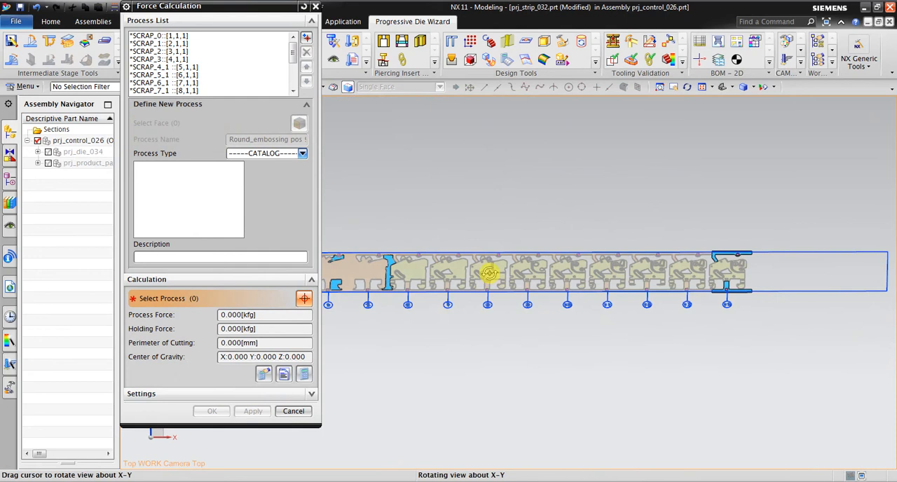
# Add and apply 'Circular_drawing Pos 5' from ten drawn faces, giving 845.304 kgf.
pyautogui.moveTo(491, 273); pyautogui.dragTo(473, 285)
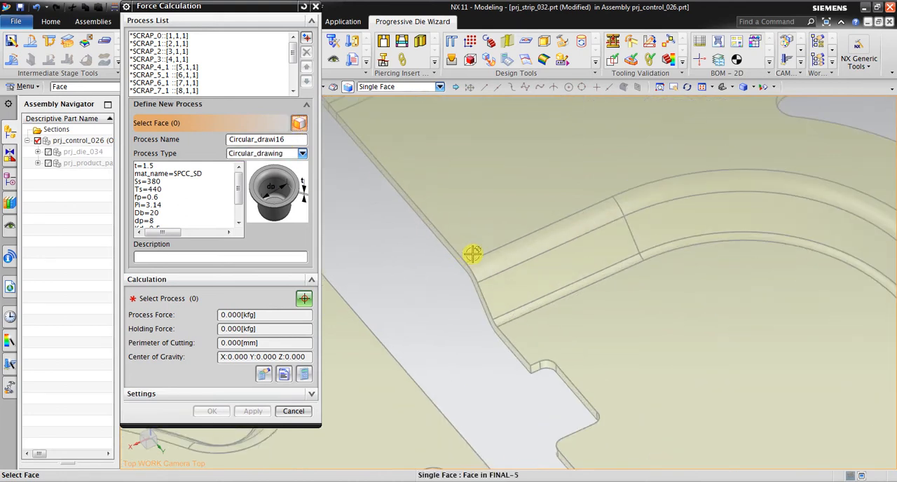
pyautogui.click(474, 255)
pyautogui.write('ng Pos')
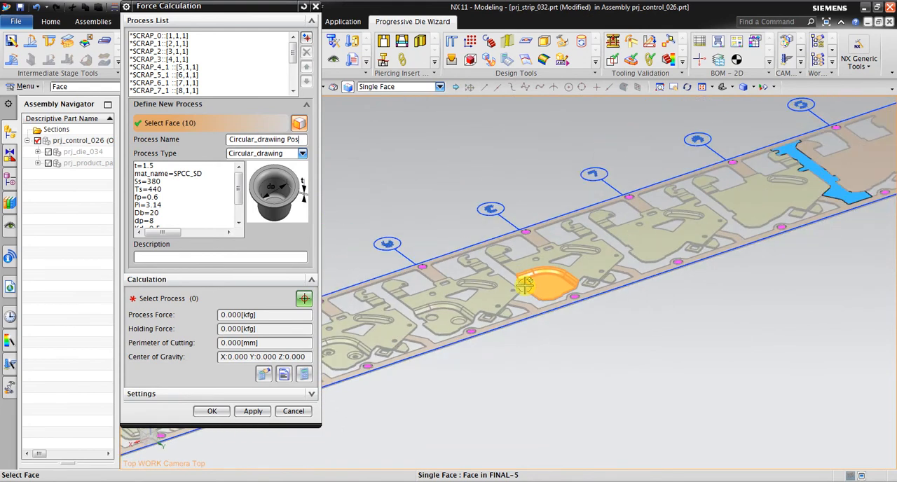
pyautogui.click(524, 284)
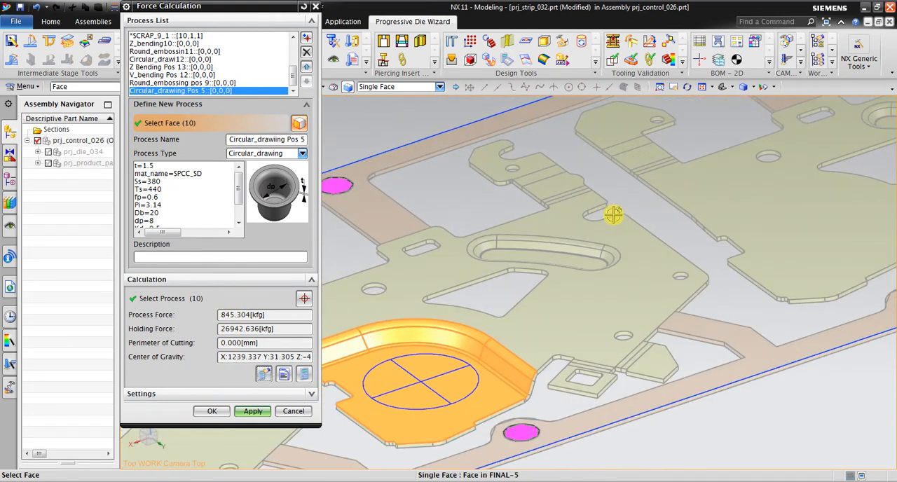
pyautogui.click(252, 410)
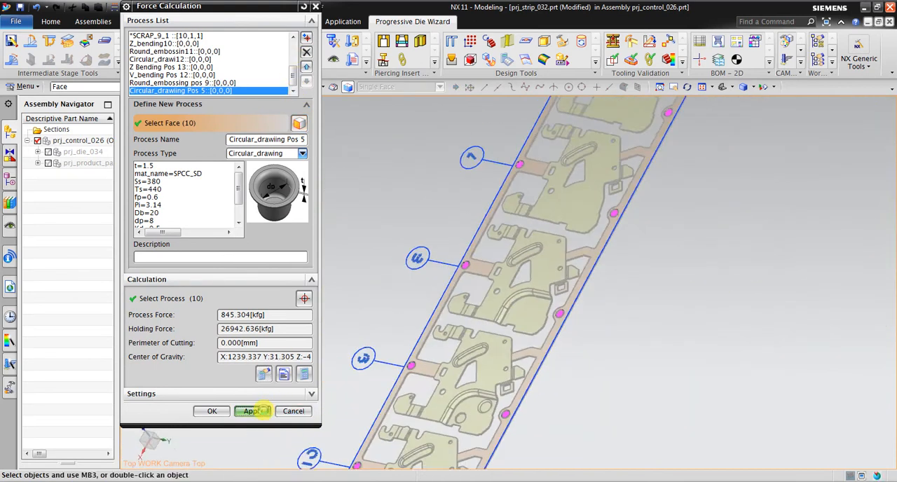
pyautogui.click(253, 411)
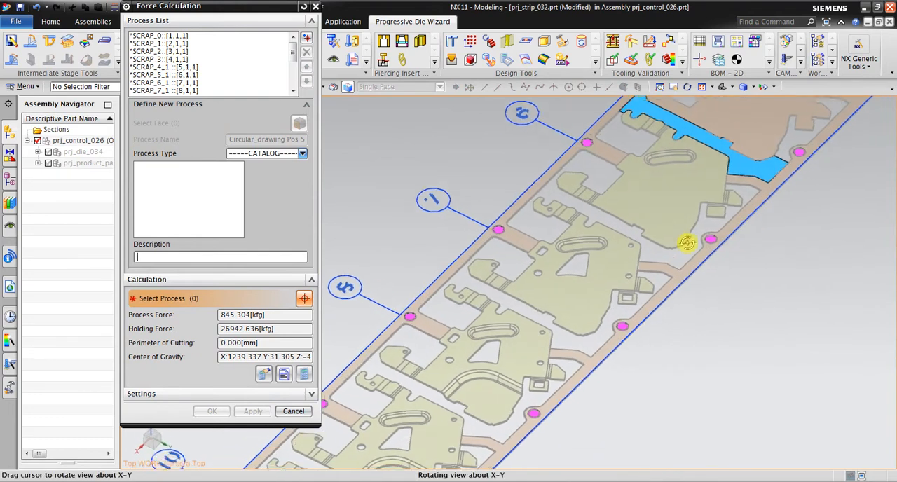
# Set the new process type to Circular_drawing.
pyautogui.moveTo(687, 242); pyautogui.dragTo(659, 189)
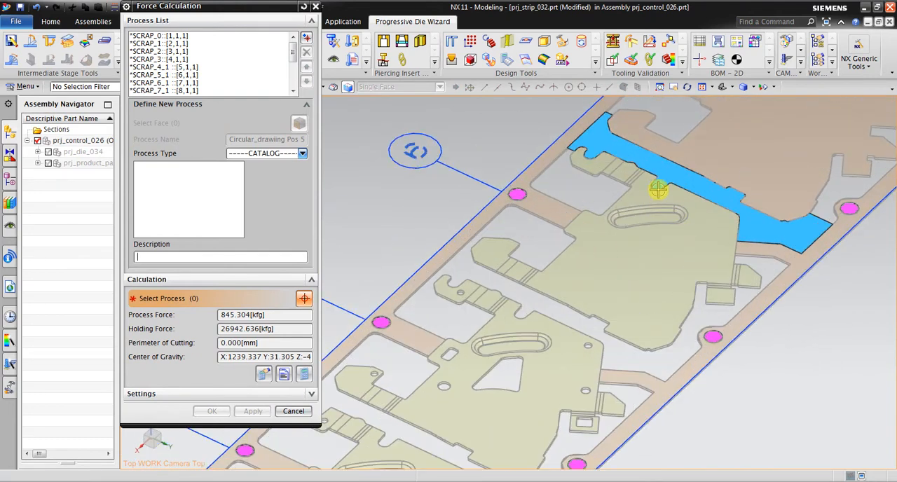
pyautogui.click(301, 153)
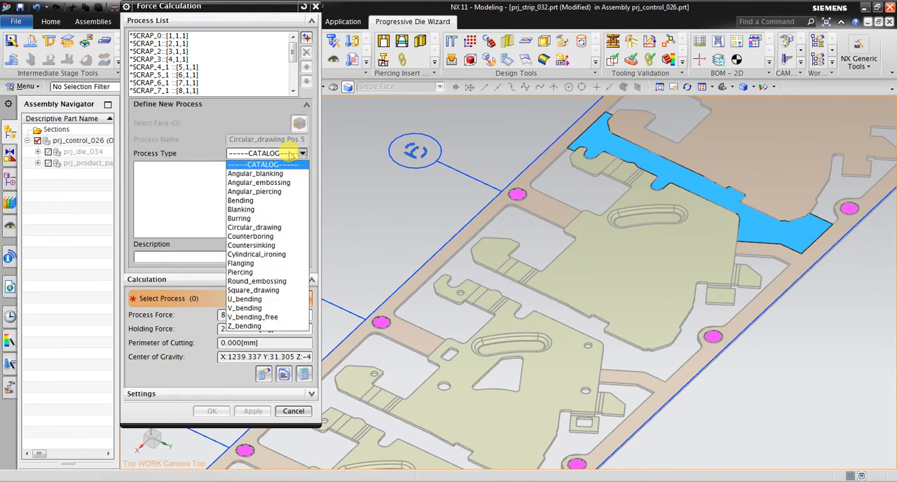
pyautogui.moveTo(254, 191)
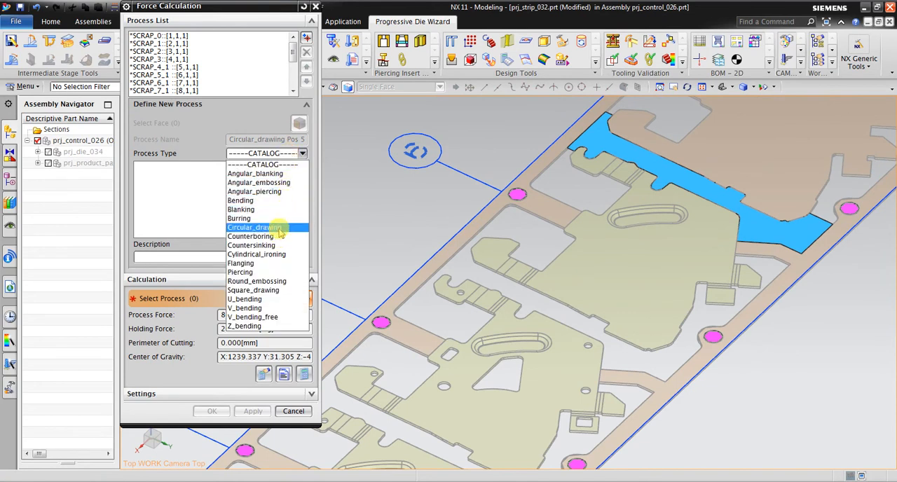
pyautogui.moveTo(250, 237)
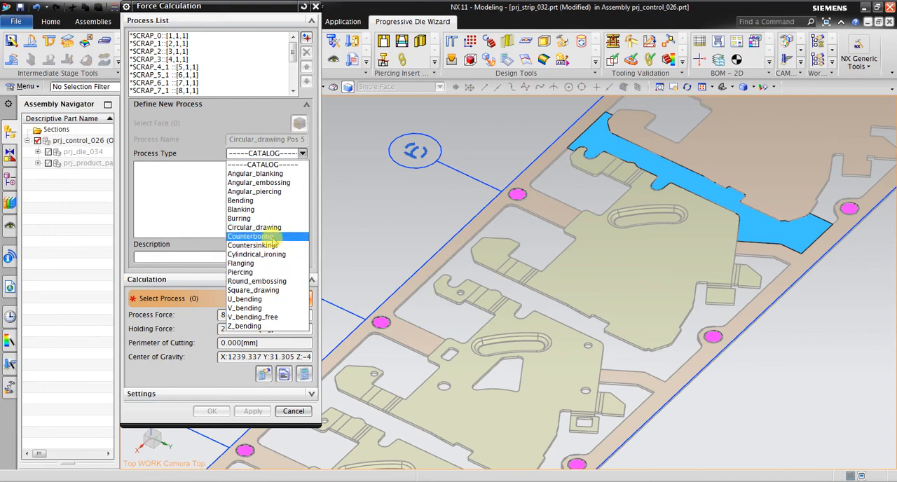
pyautogui.click(254, 227)
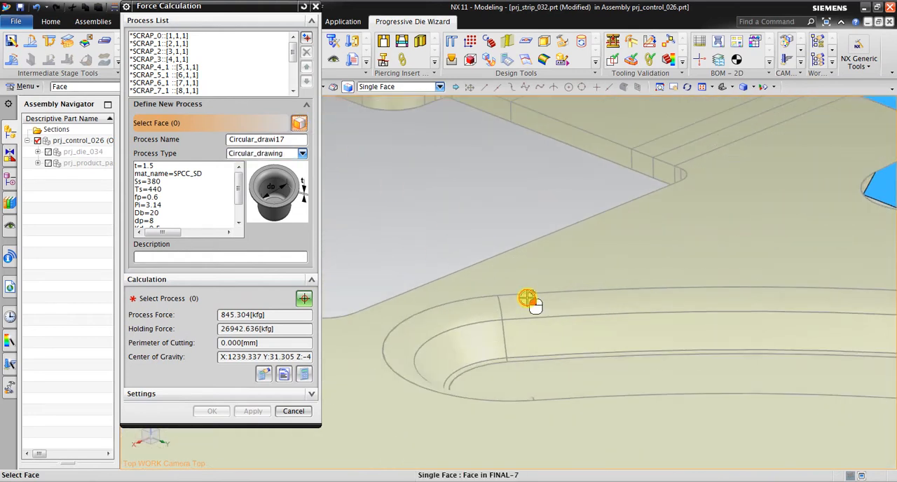
# Select the 13 faces of the oval drawn feature, removing one unwanted face.
pyautogui.click(528, 300)
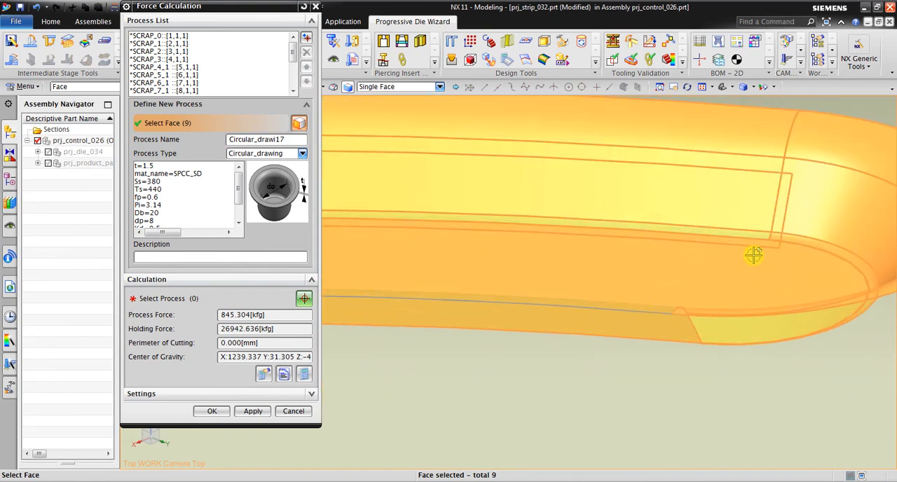
pyautogui.click(781, 209)
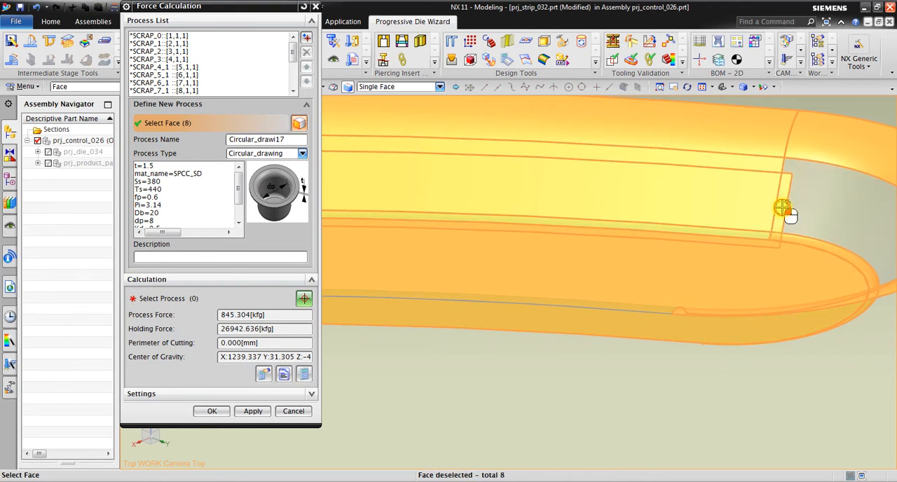
pyautogui.moveTo(782, 211); pyautogui.dragTo(755, 249)
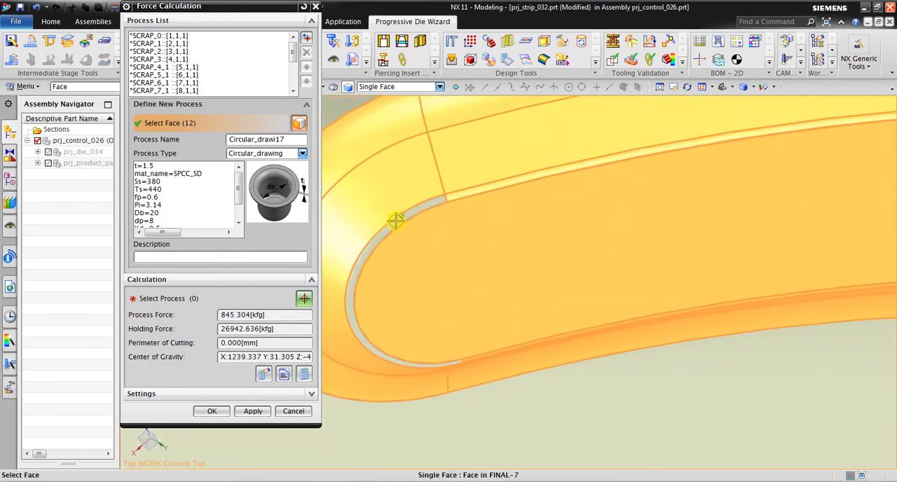
pyautogui.moveTo(396, 221); pyautogui.dragTo(603, 285)
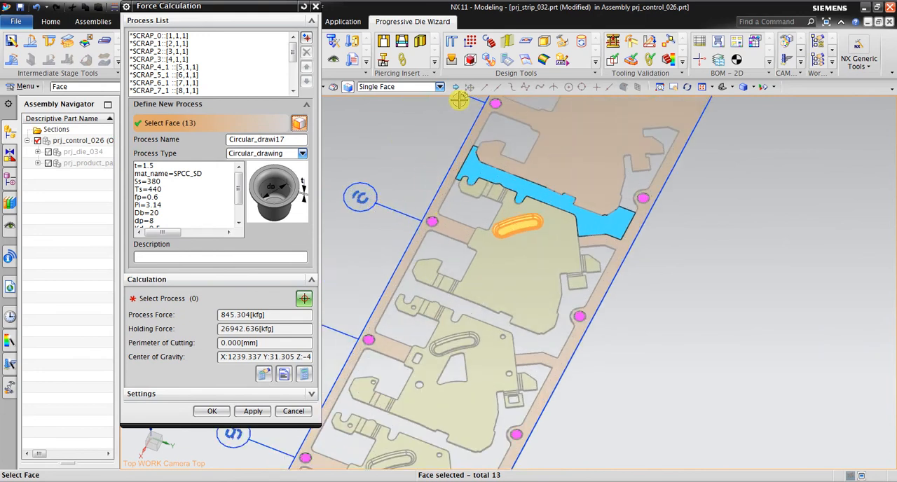
pyautogui.moveTo(459, 102); pyautogui.dragTo(440, 232)
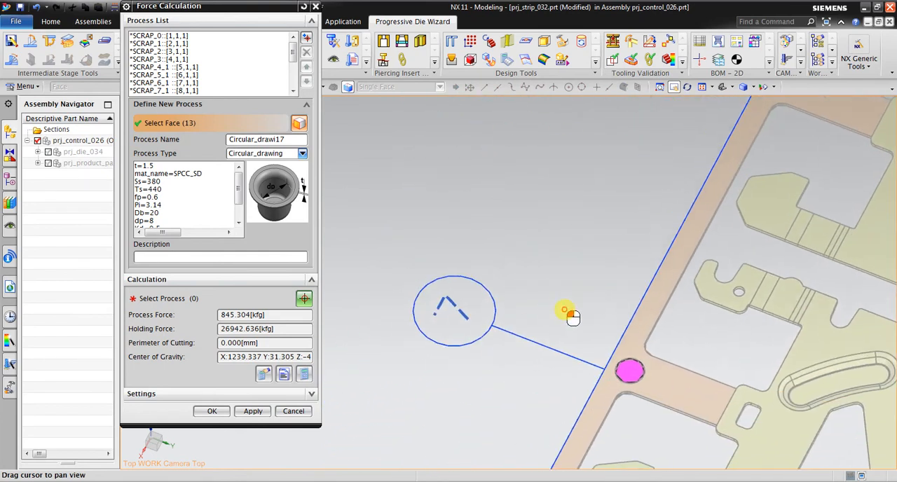
pyautogui.moveTo(572, 316); pyautogui.dragTo(396, 228)
pyautogui.write('ng pos 6')
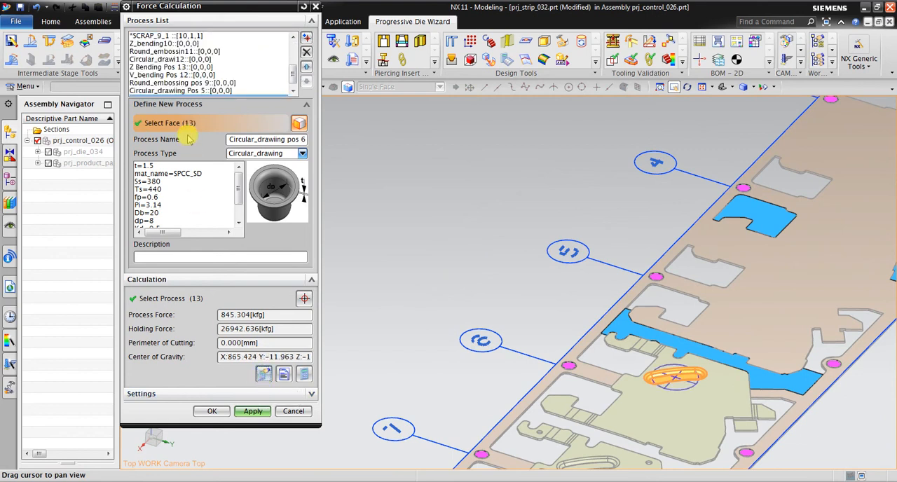
# Add the Circular_drawing process, then reset the form so all forces return to zero.
pyautogui.click(180, 90)
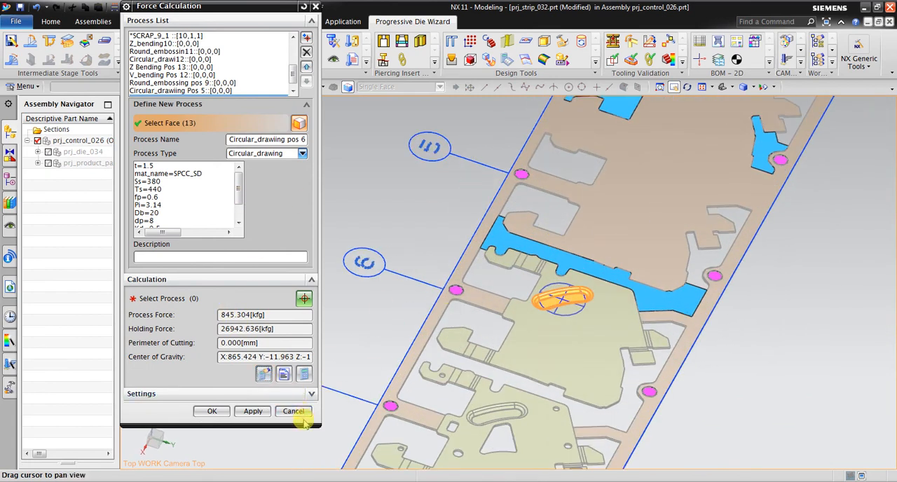
pyautogui.click(293, 410)
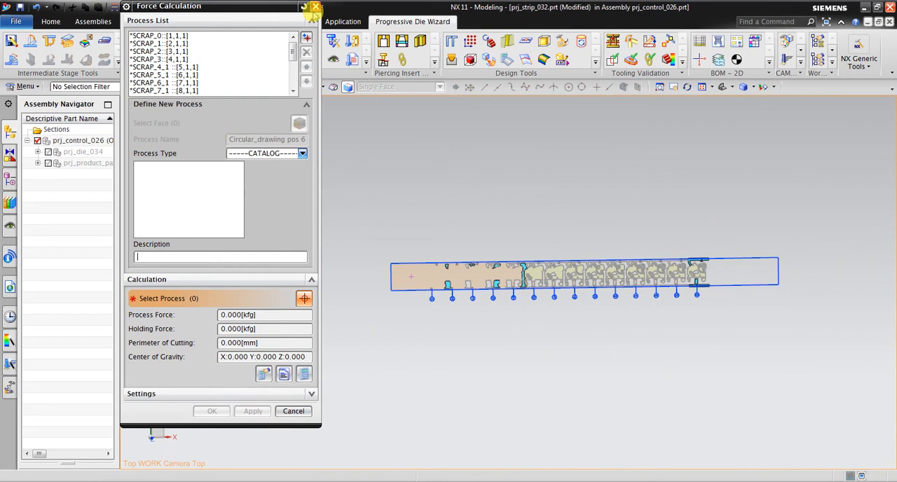
pyautogui.moveTo(713, 312)
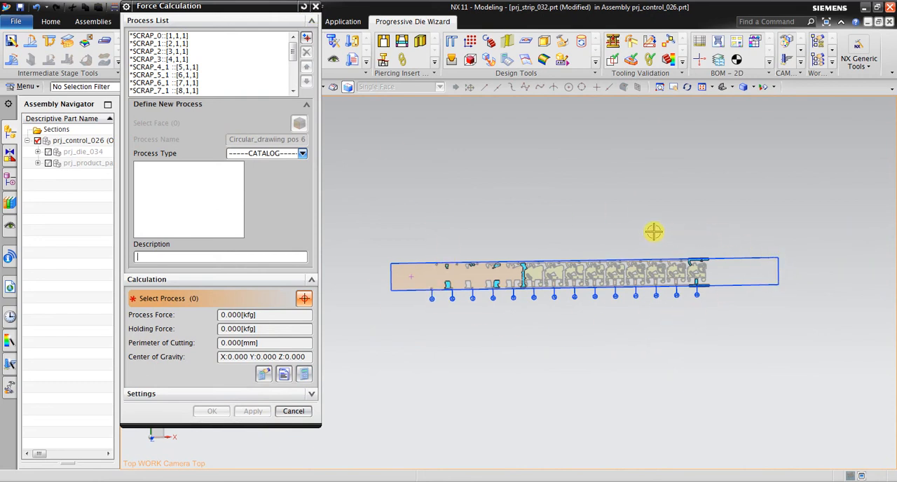
pyautogui.moveTo(653, 232); pyautogui.dragTo(680, 306)
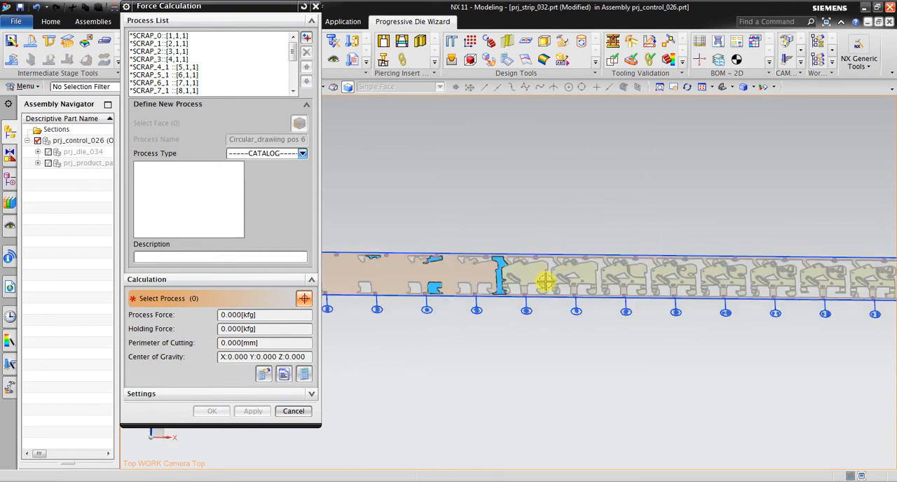
# Rotate and tilt the full strip layout into an angled 3D view.
pyautogui.moveTo(547, 280); pyautogui.dragTo(533, 249)
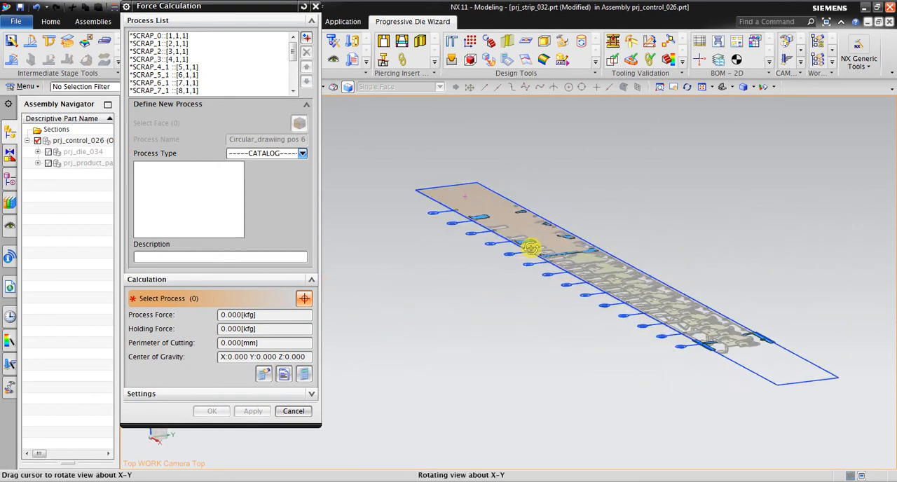
pyautogui.moveTo(531, 247); pyautogui.dragTo(568, 223)
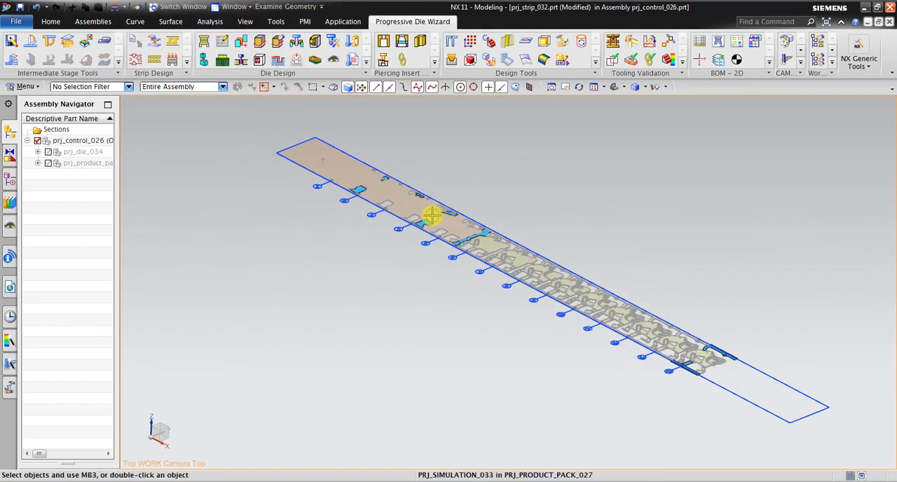
pyautogui.moveTo(561, 177)
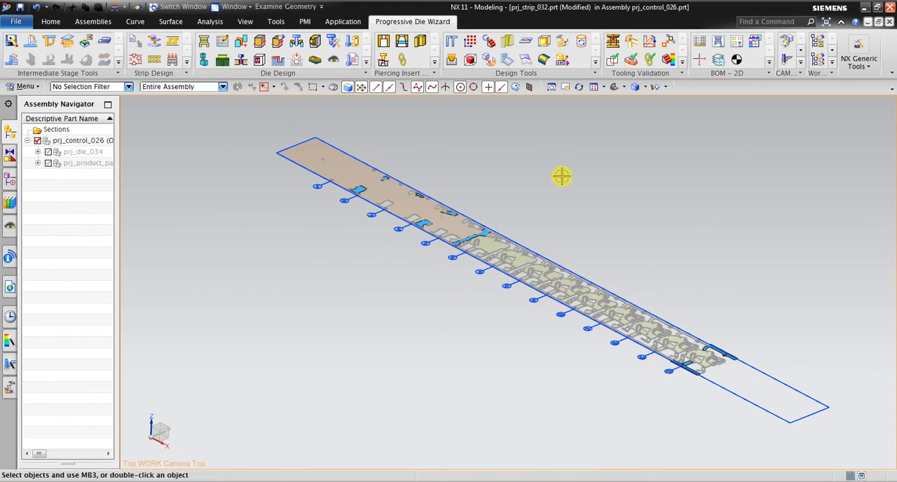
pyautogui.moveTo(554, 207)
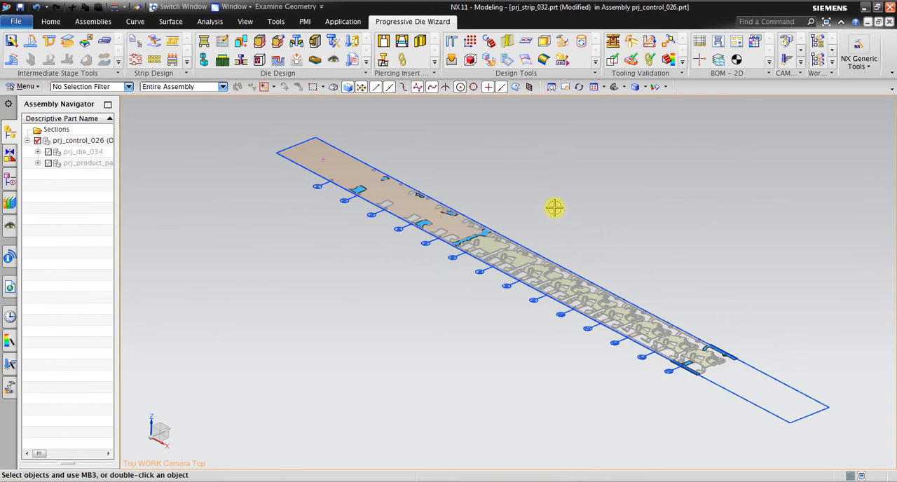
pyautogui.moveTo(543, 294)
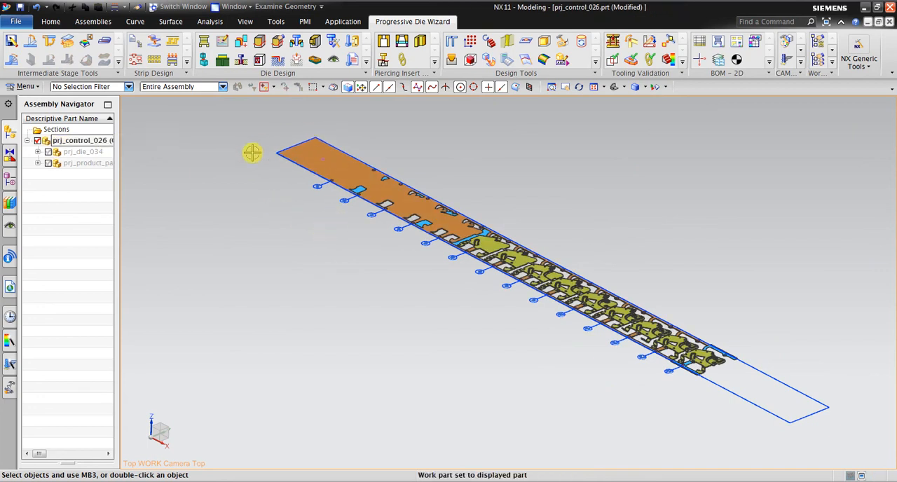
pyautogui.moveTo(247, 201)
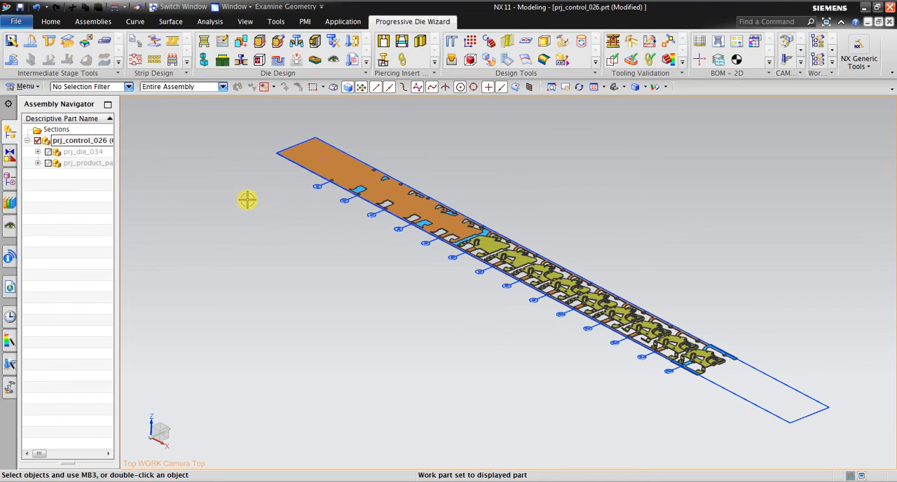
pyautogui.moveTo(242, 194)
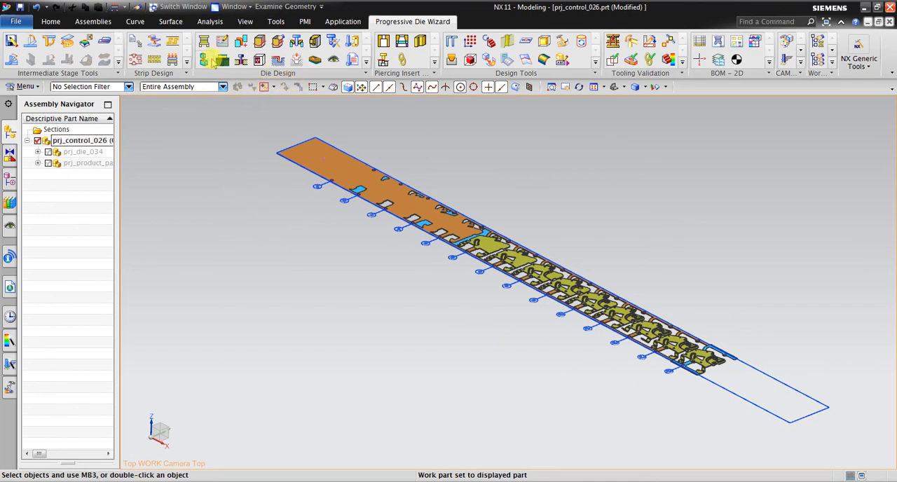
pyautogui.moveTo(205, 41)
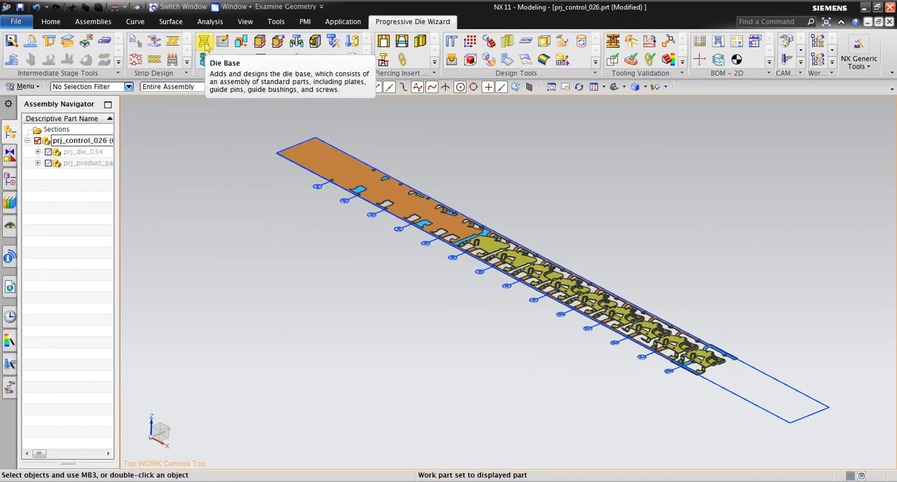